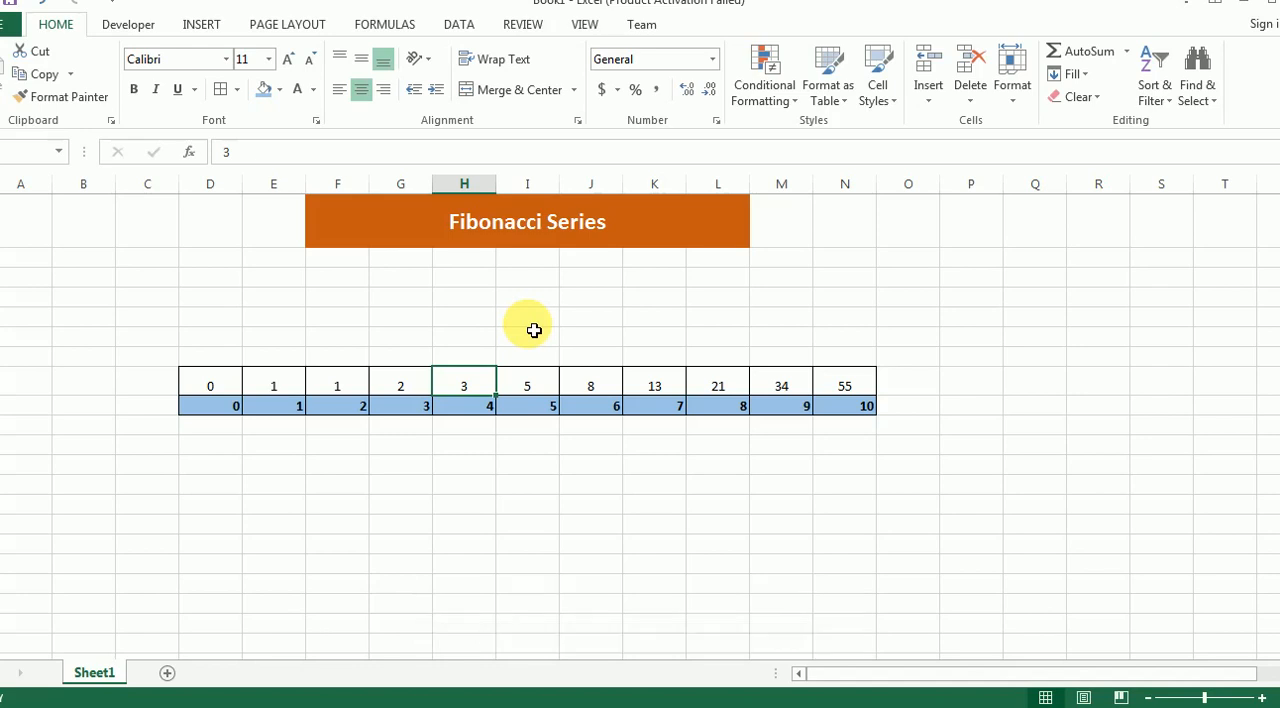
mouse_move(456, 360)
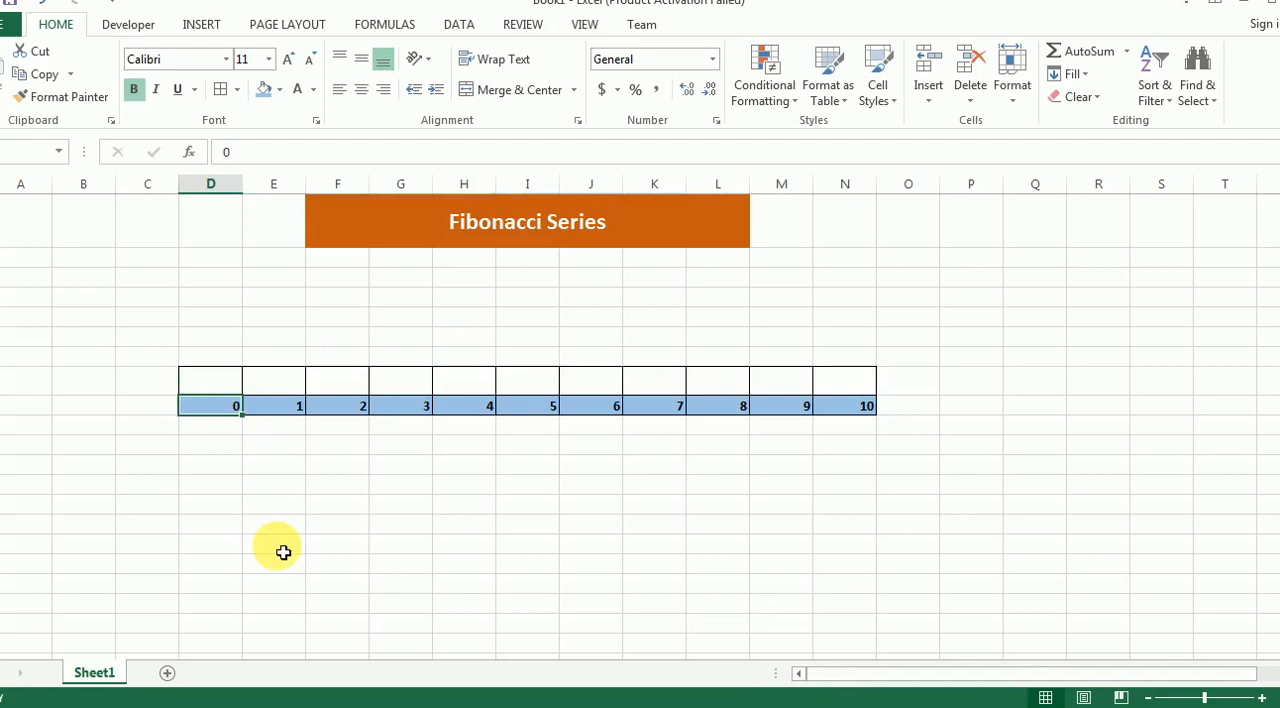
mouse_move(398, 580)
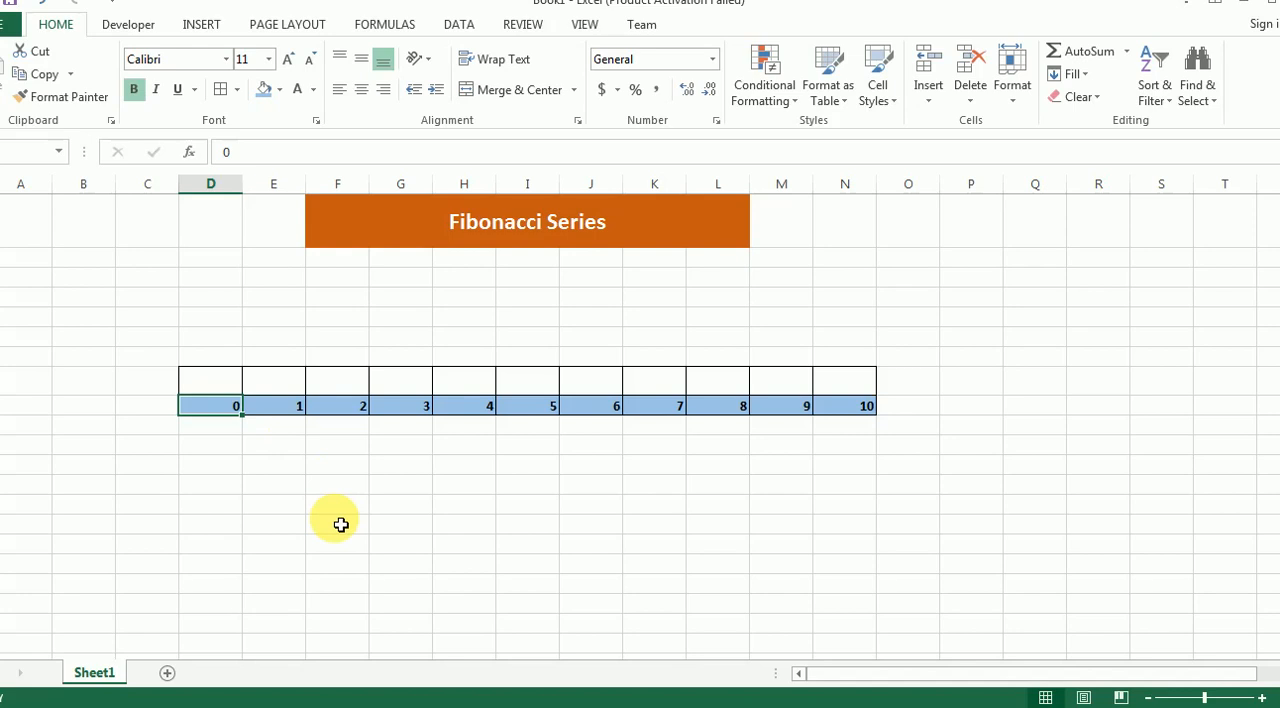
mouse_move(204, 390)
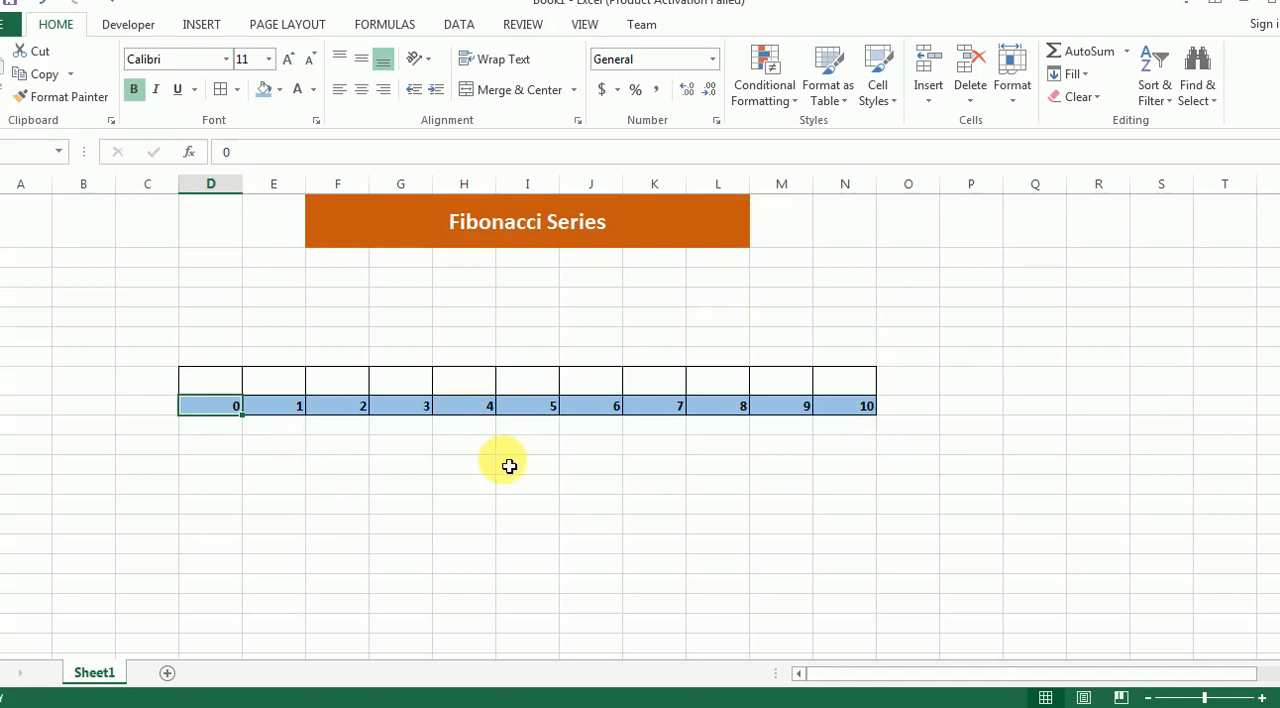
mouse_move(244, 460)
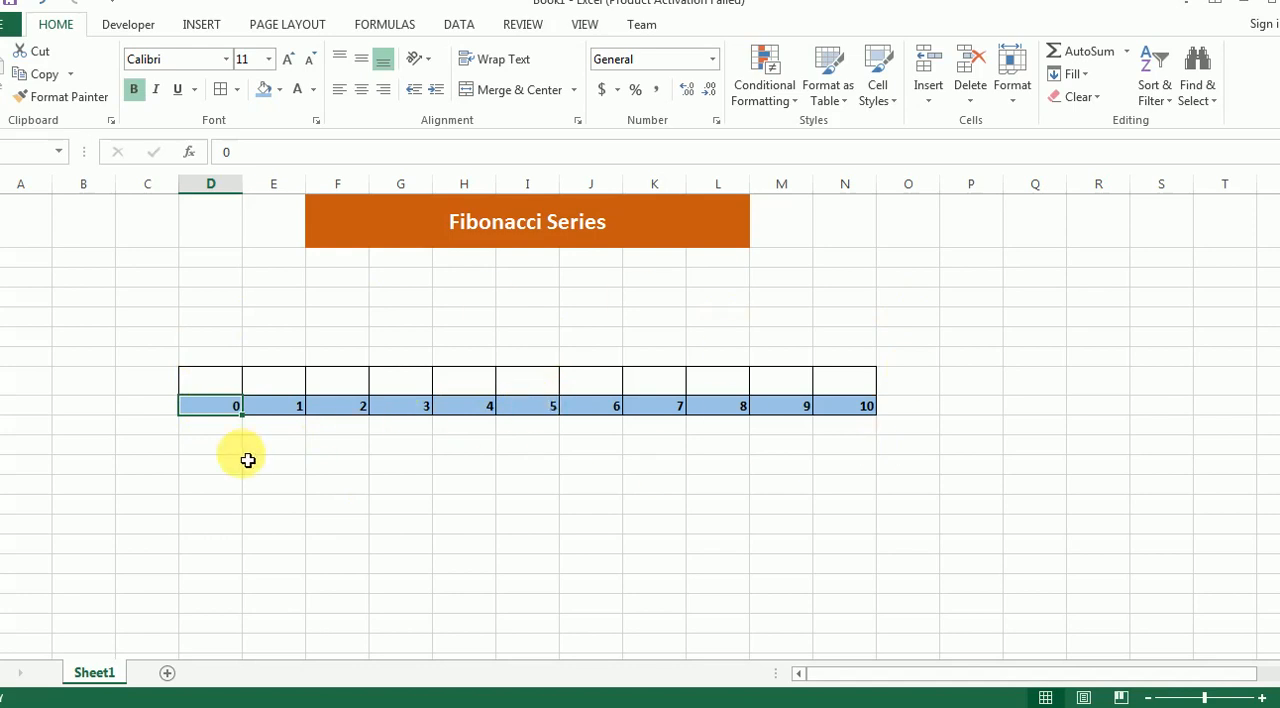
mouse_move(228, 442)
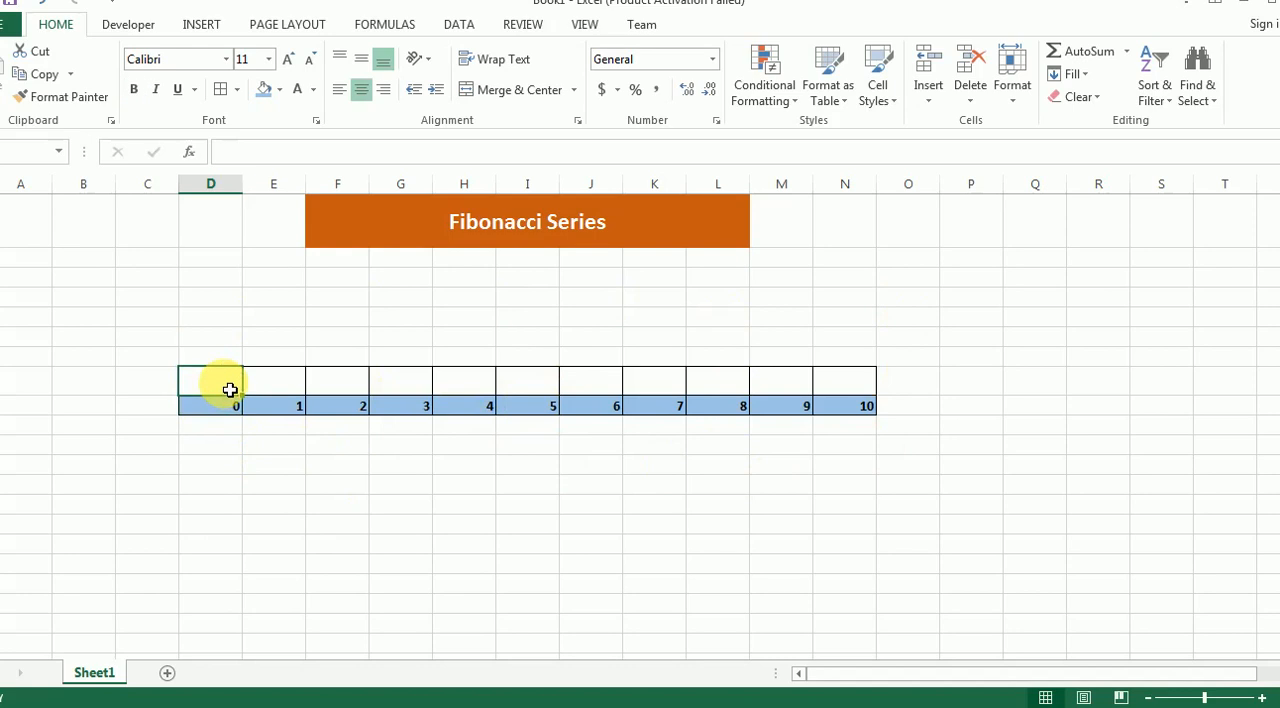
- Enter the first Fibonacci values 0, 1, 1, 2, 3 into cells D5 through H5
type("0")
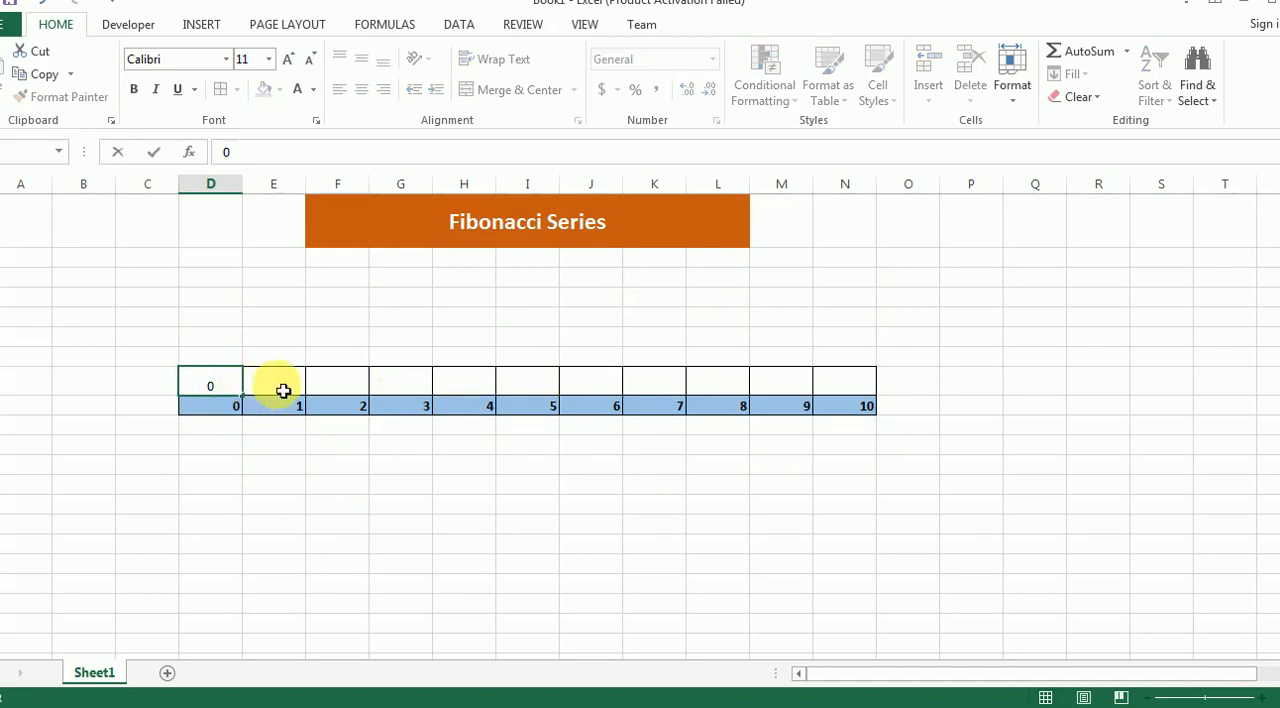
left_click(272, 384)
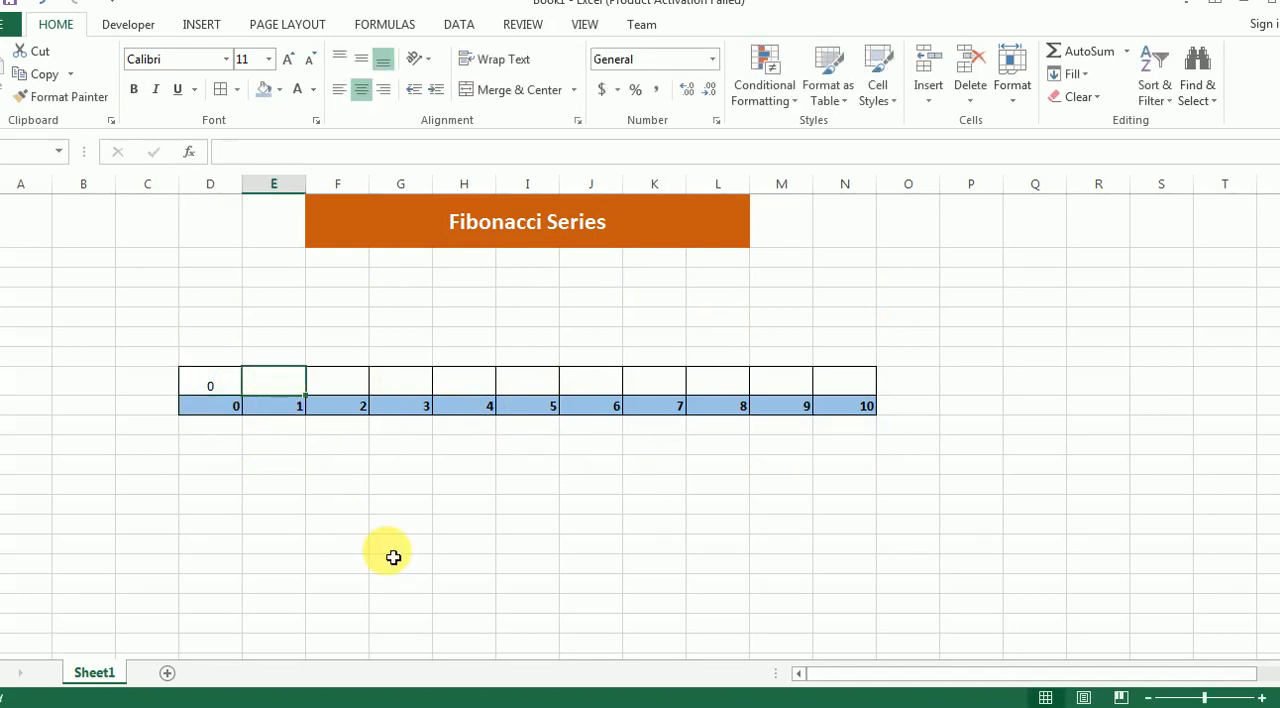
key("Tab")
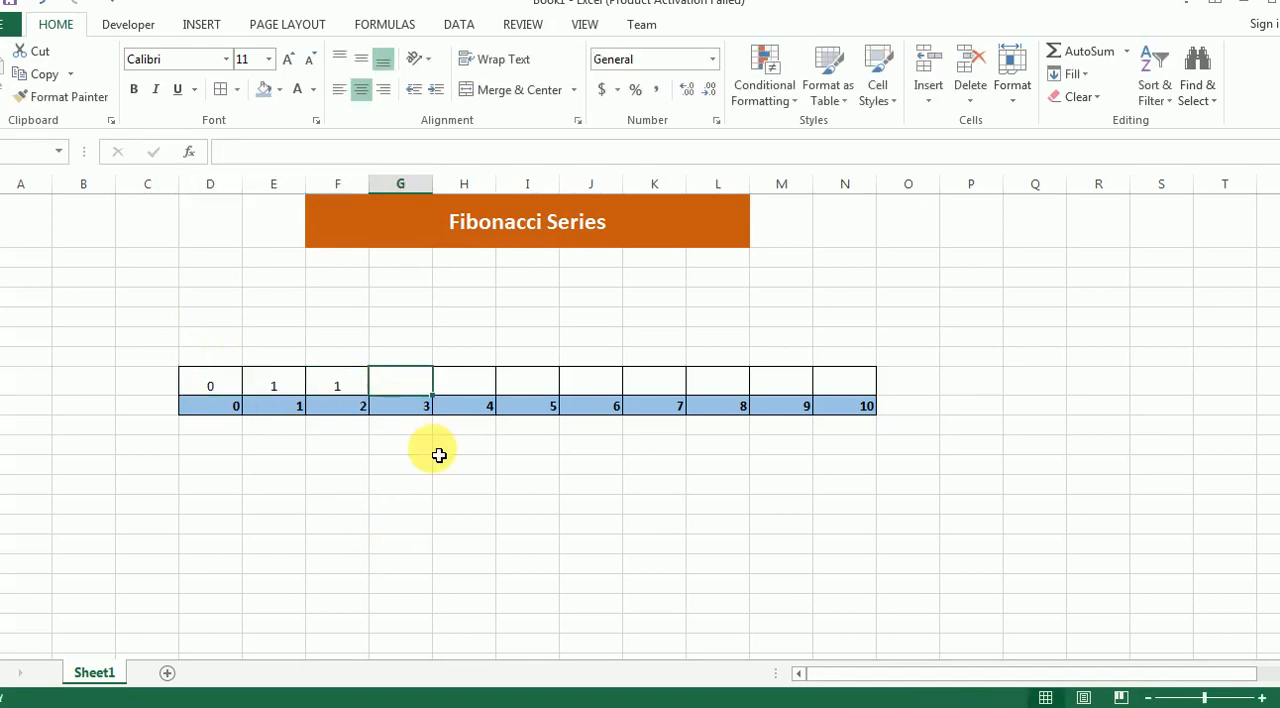
left_click(272, 386)
type("2")
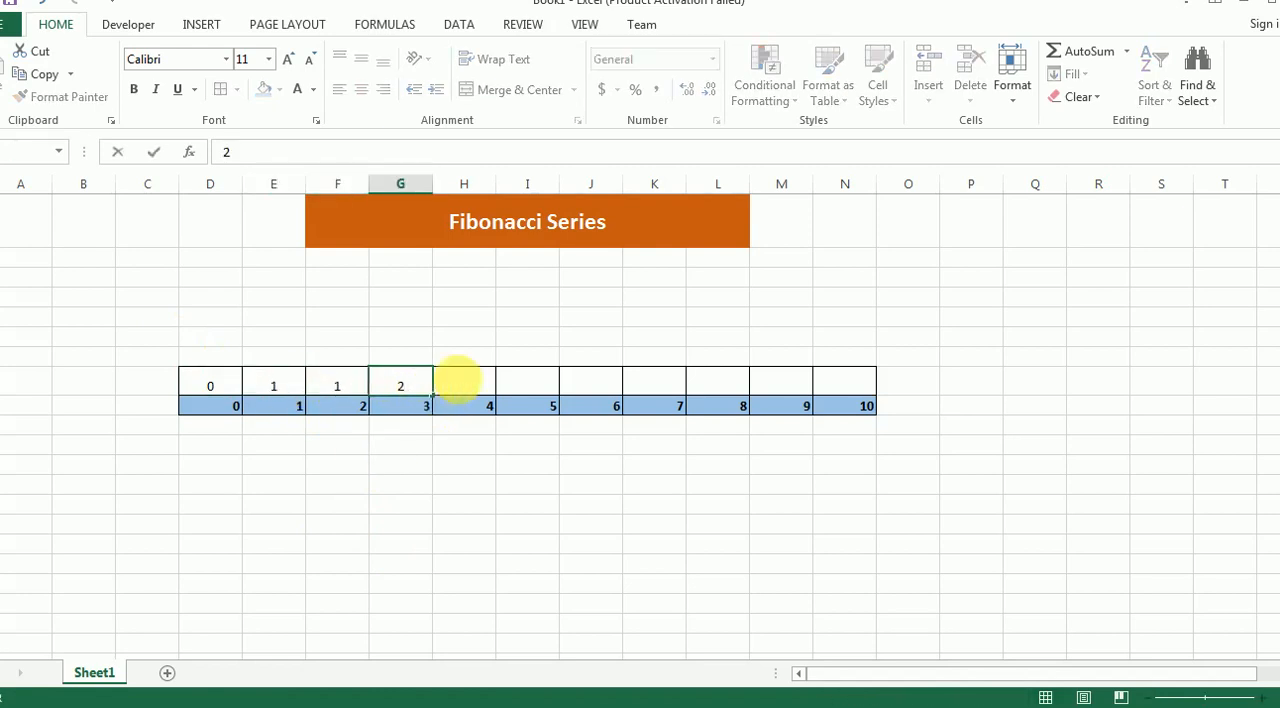
left_click(476, 384)
type("3")
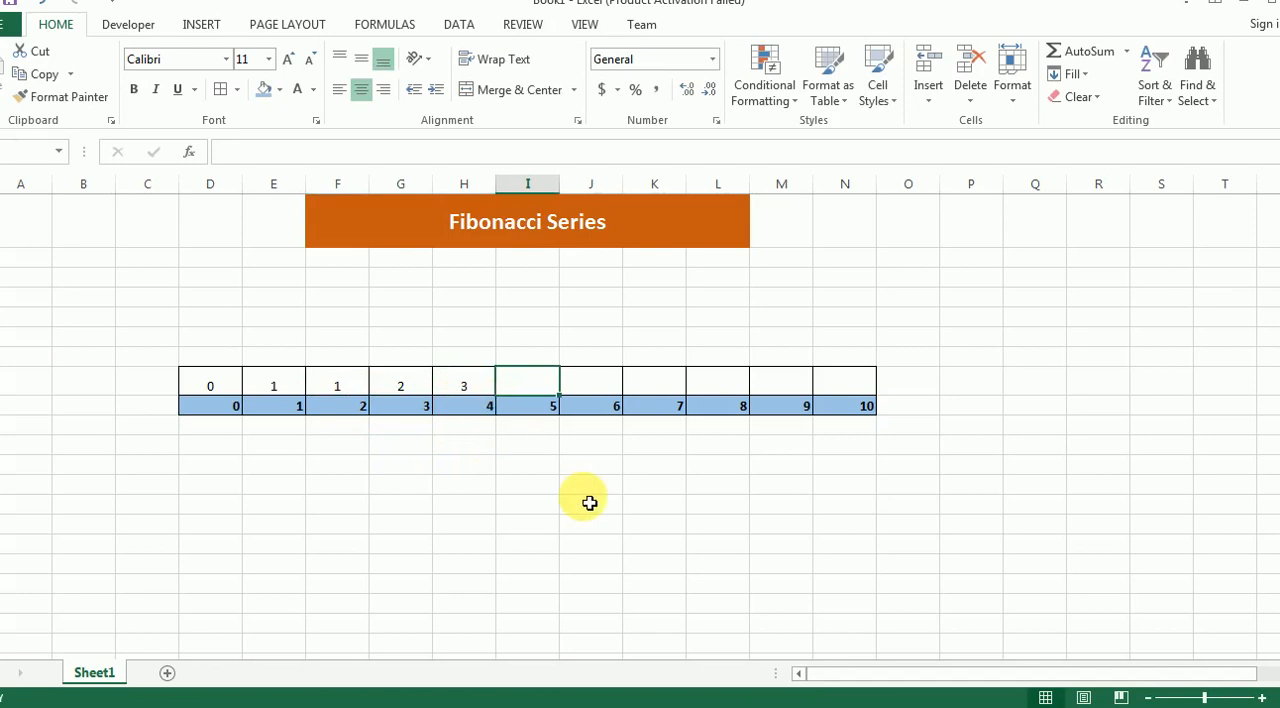
- Enter the remaining values 5, 8, 13, 21, 34, 55 into cells I5 through N5
type("5")
left_click(590, 382)
type("8")
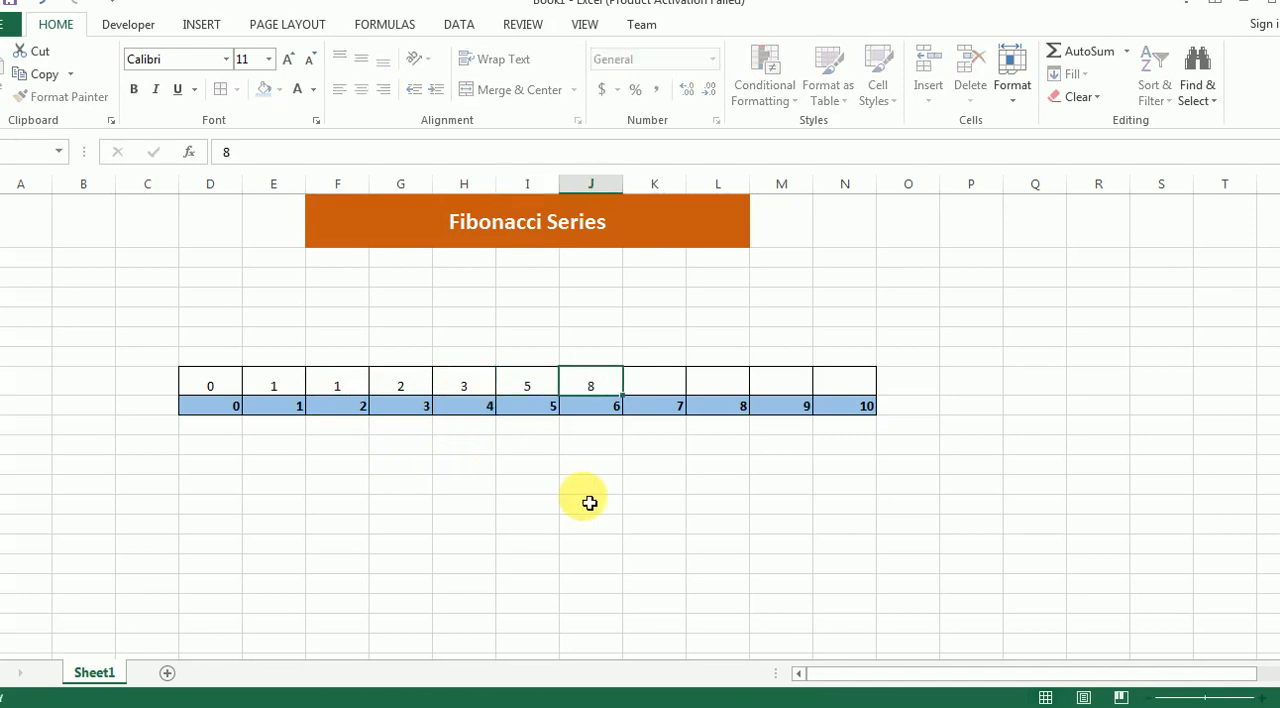
type("13")
left_click(718, 382)
type("21")
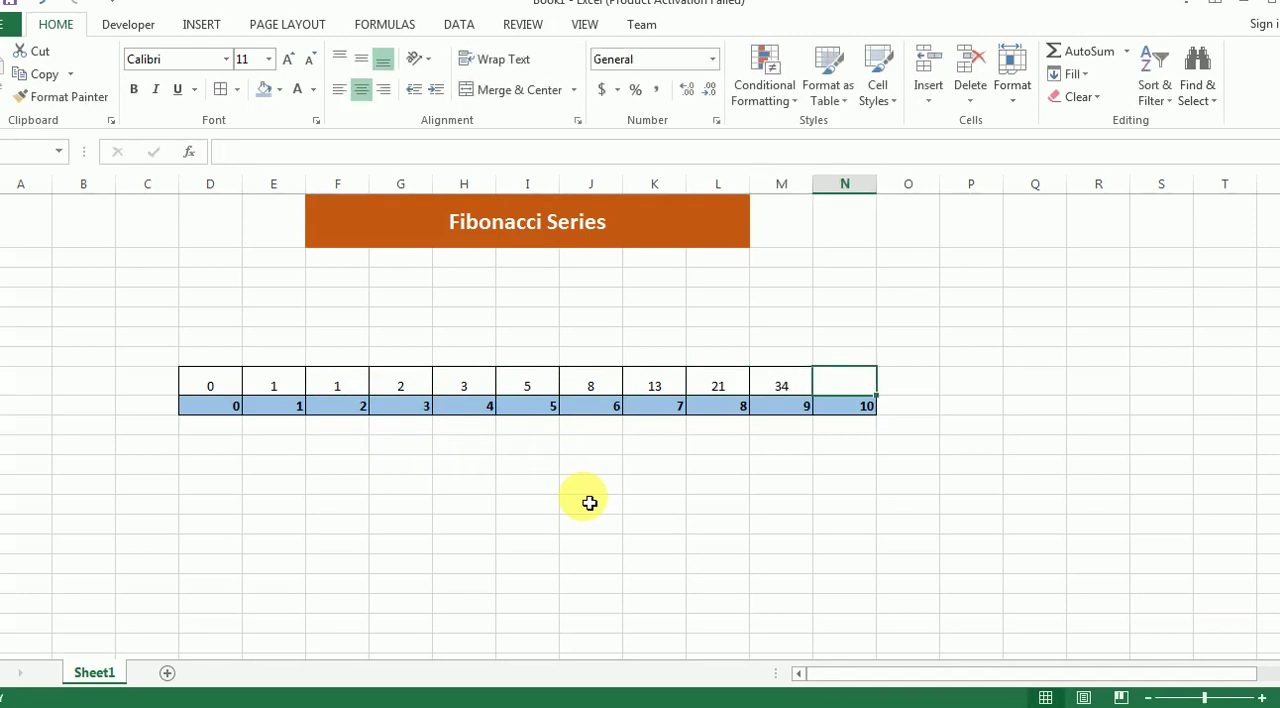
type("55")
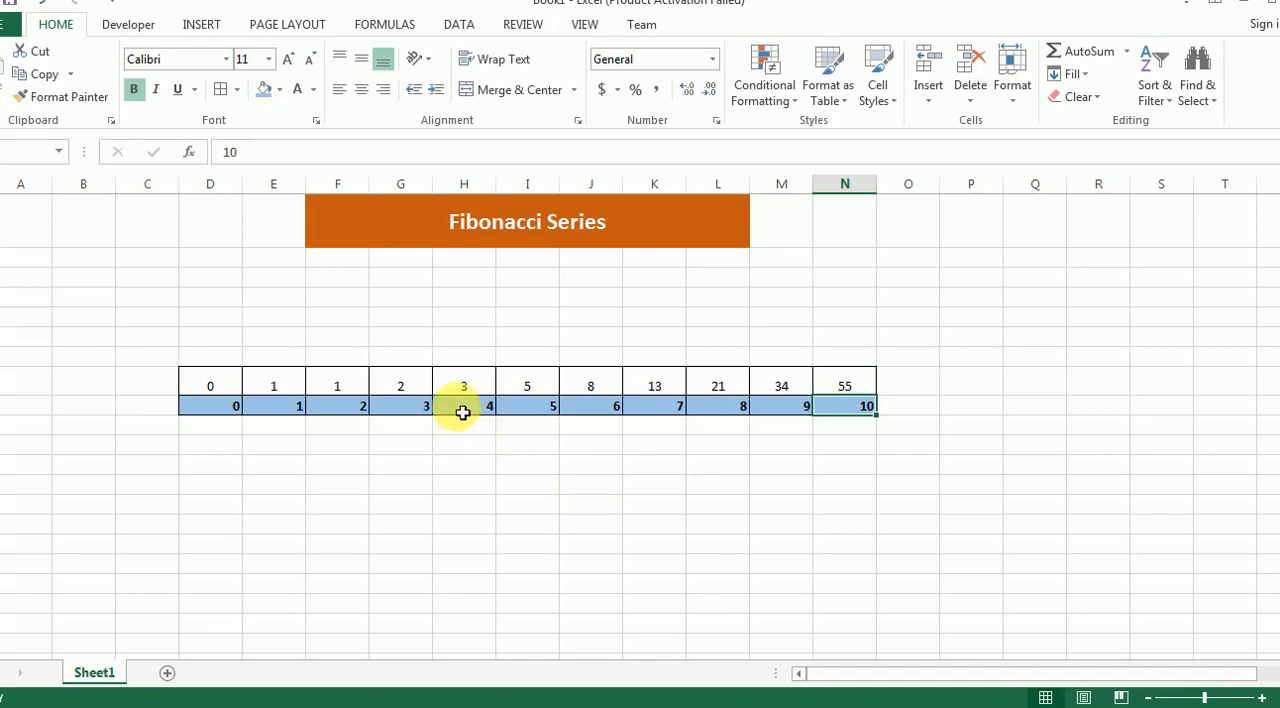
left_click(464, 406)
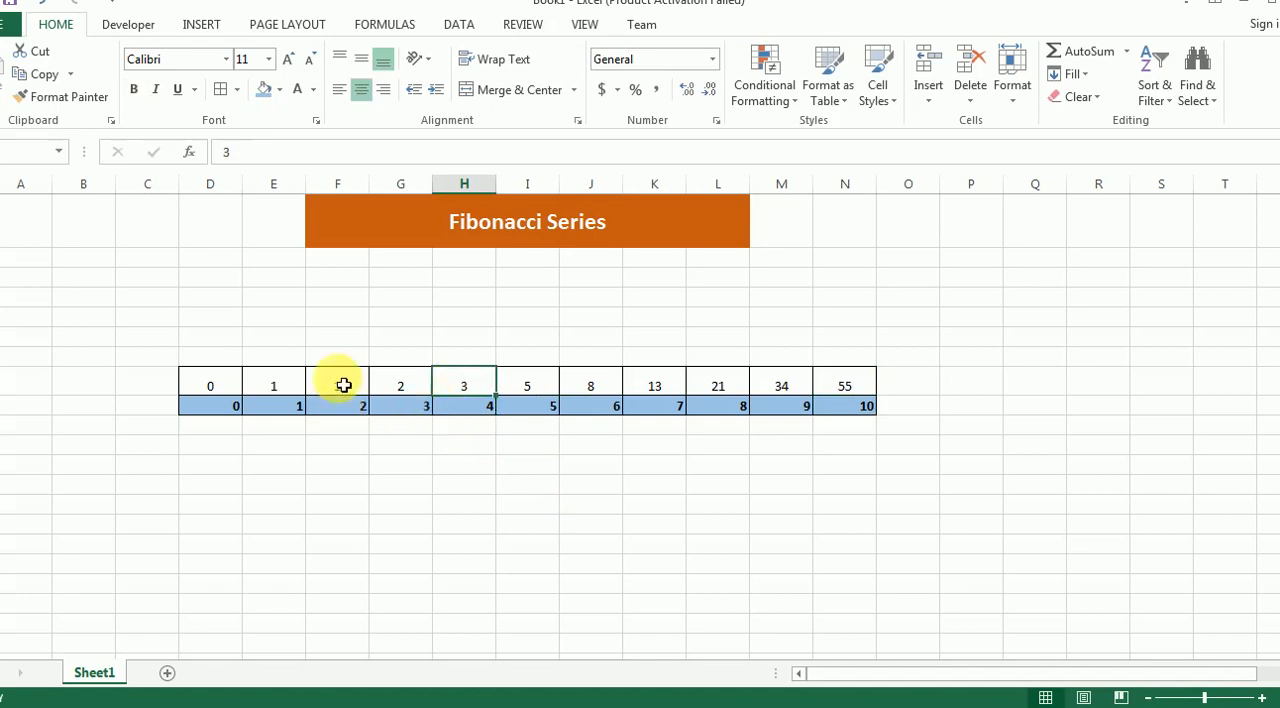
left_click(336, 384)
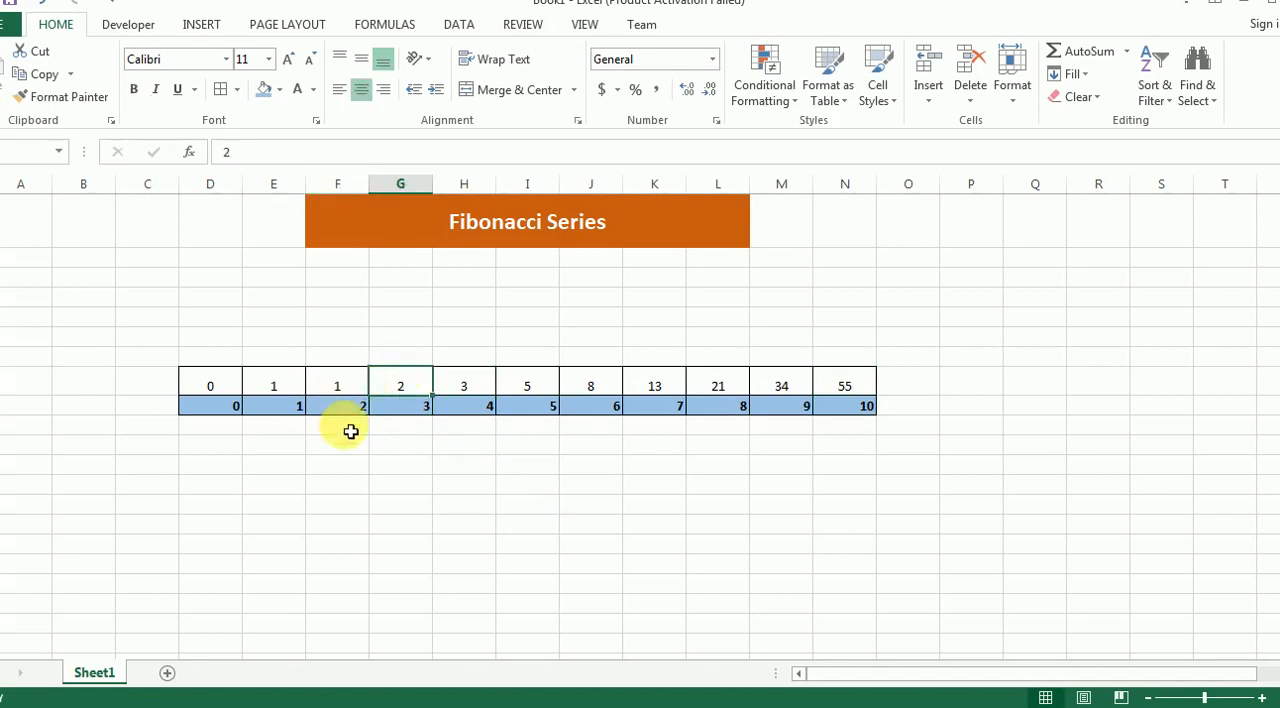
mouse_move(400, 428)
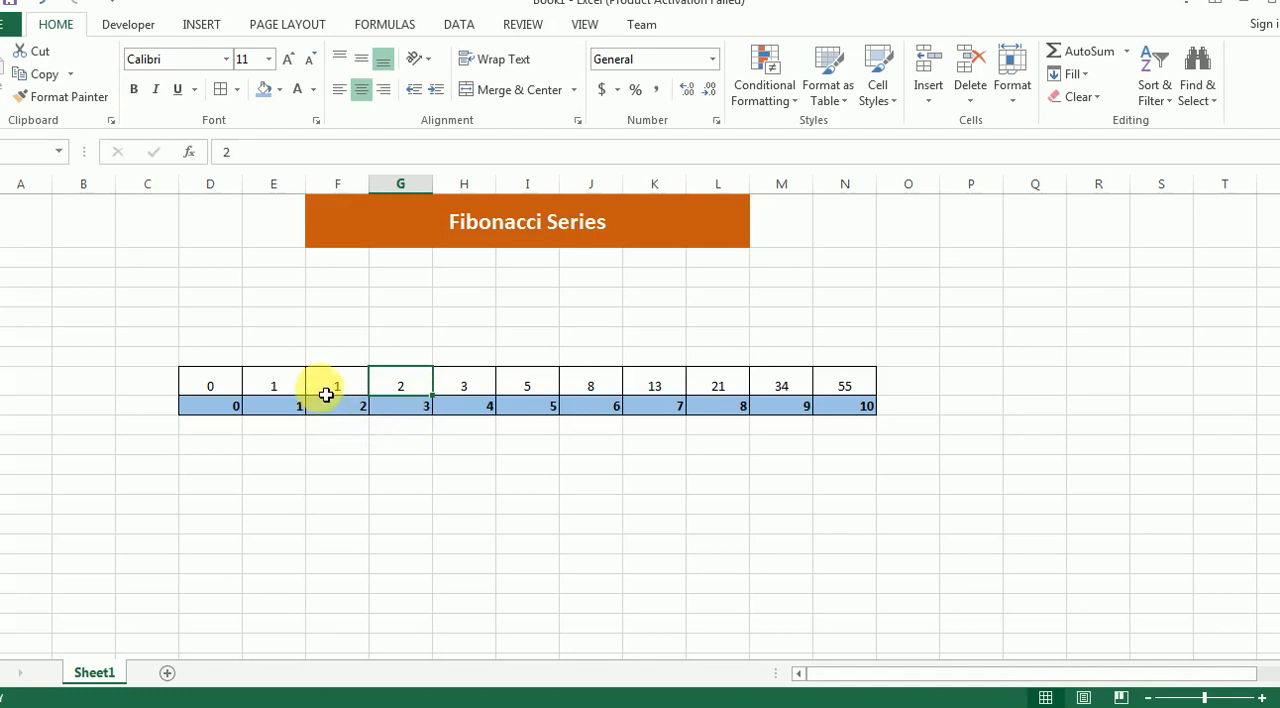
left_click(336, 384)
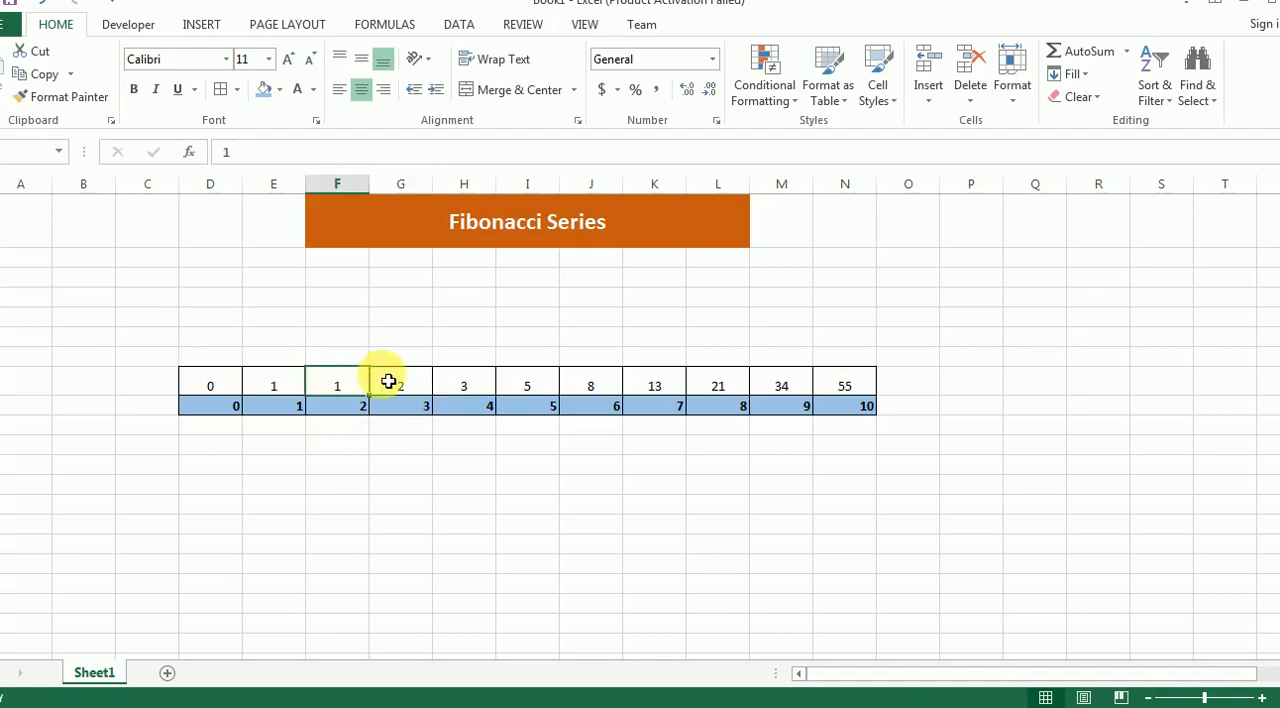
left_click(400, 384)
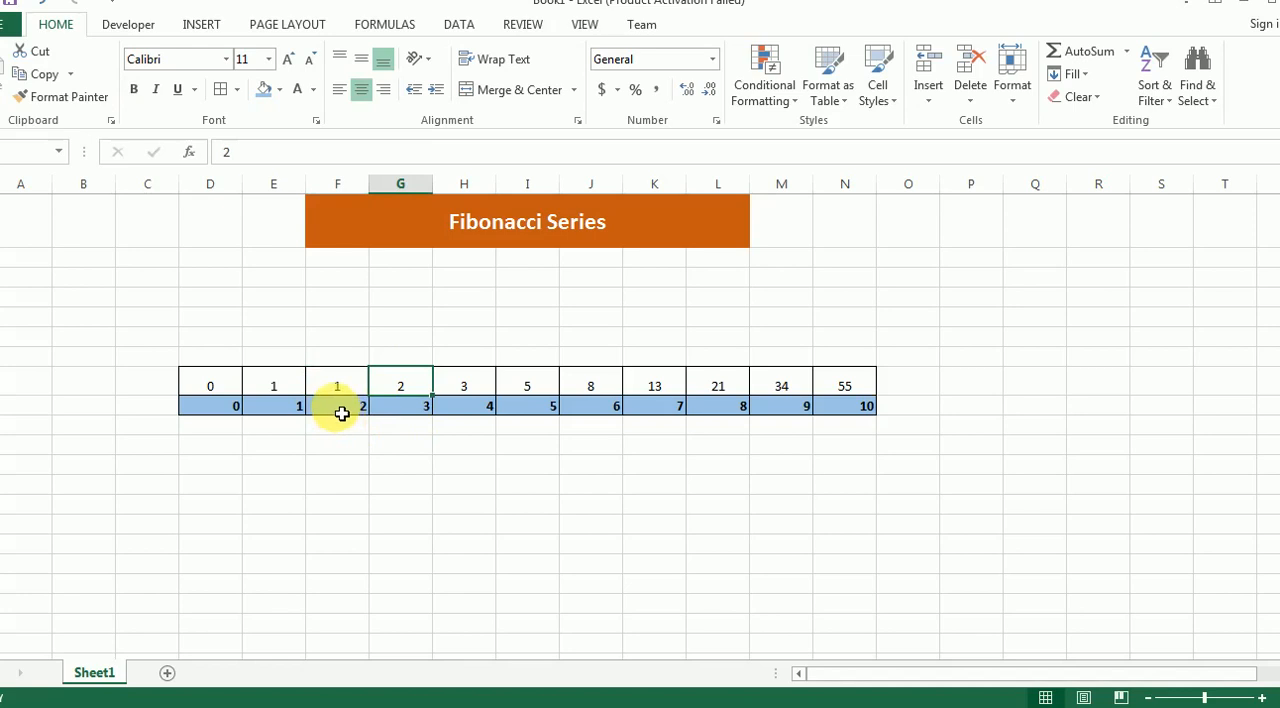
mouse_move(340, 428)
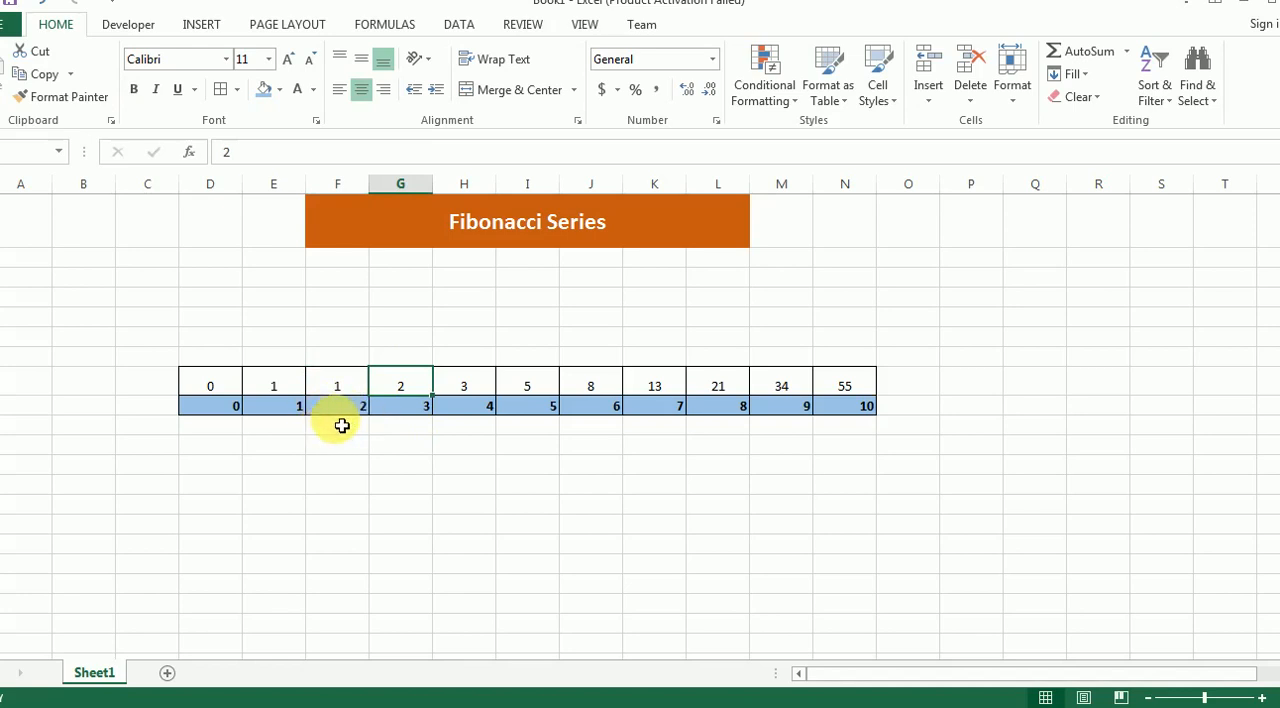
mouse_move(342, 416)
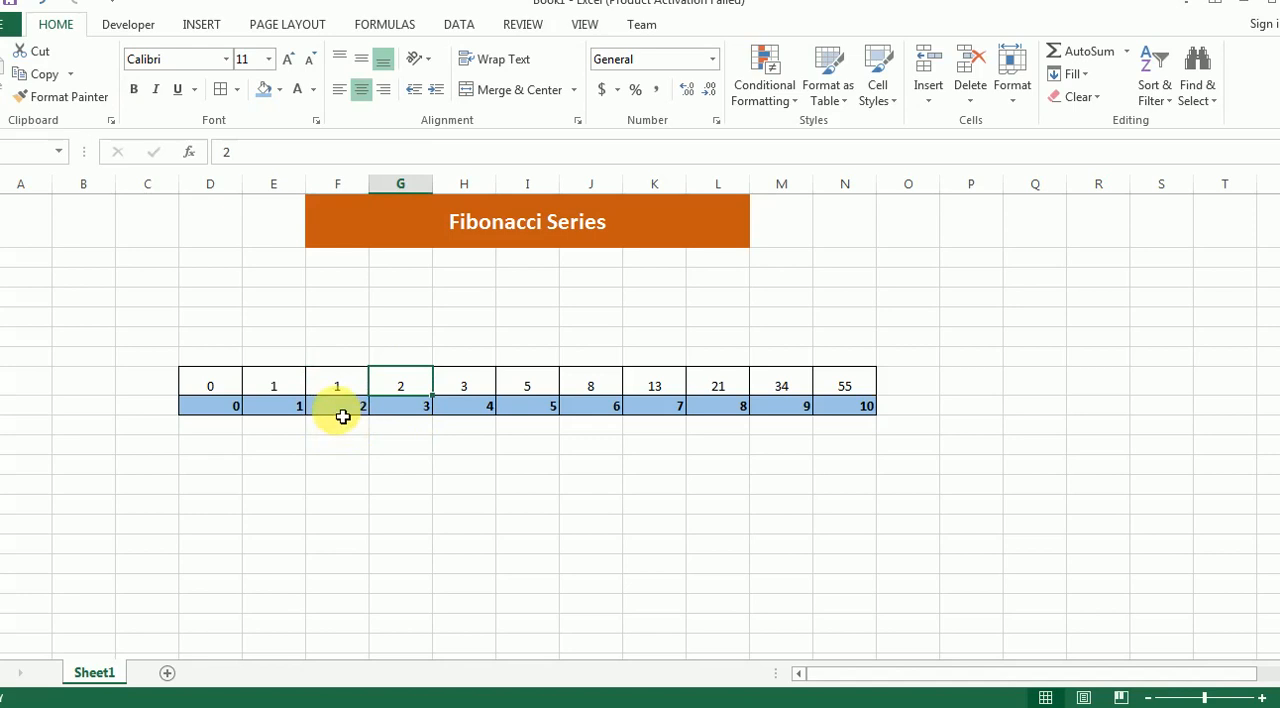
mouse_move(328, 392)
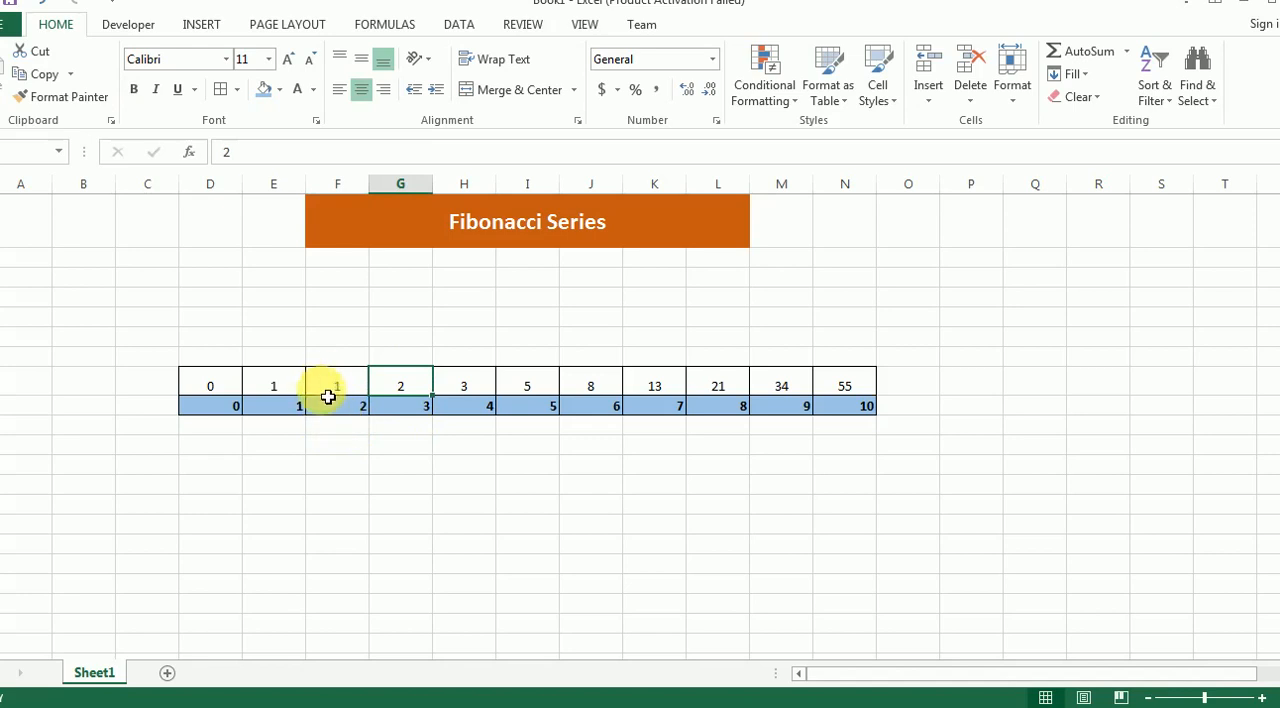
left_click(328, 384)
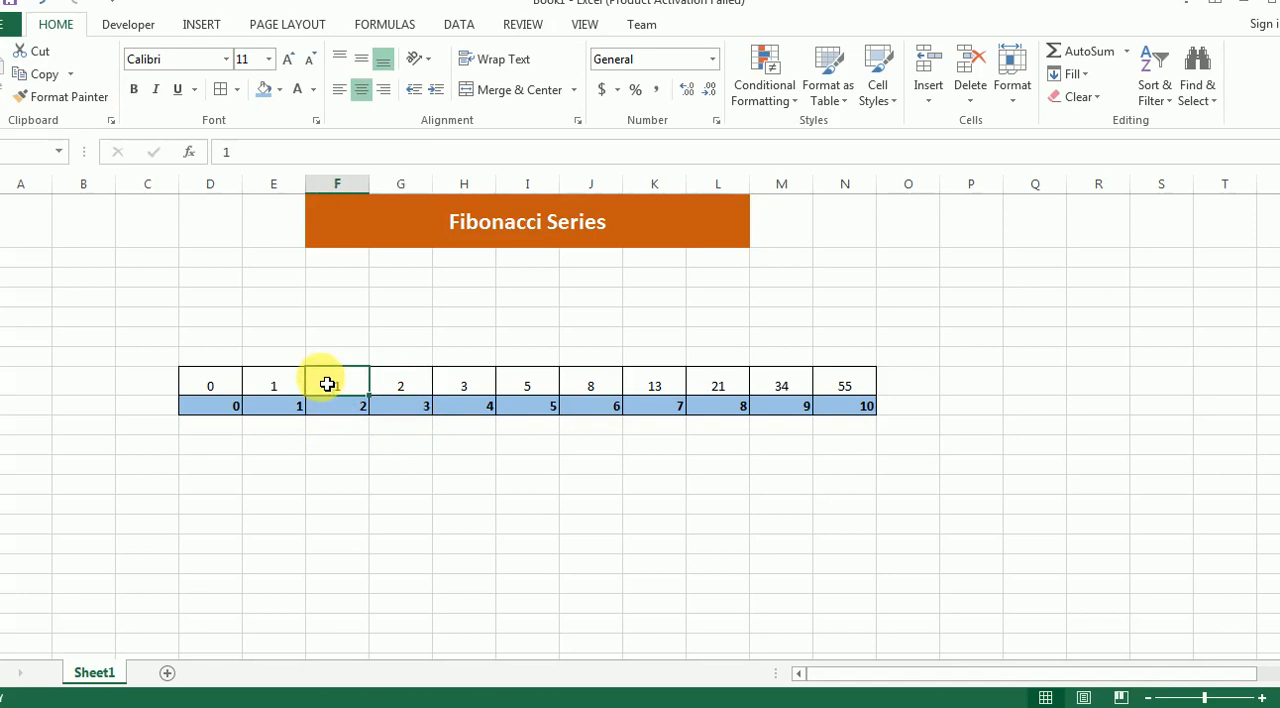